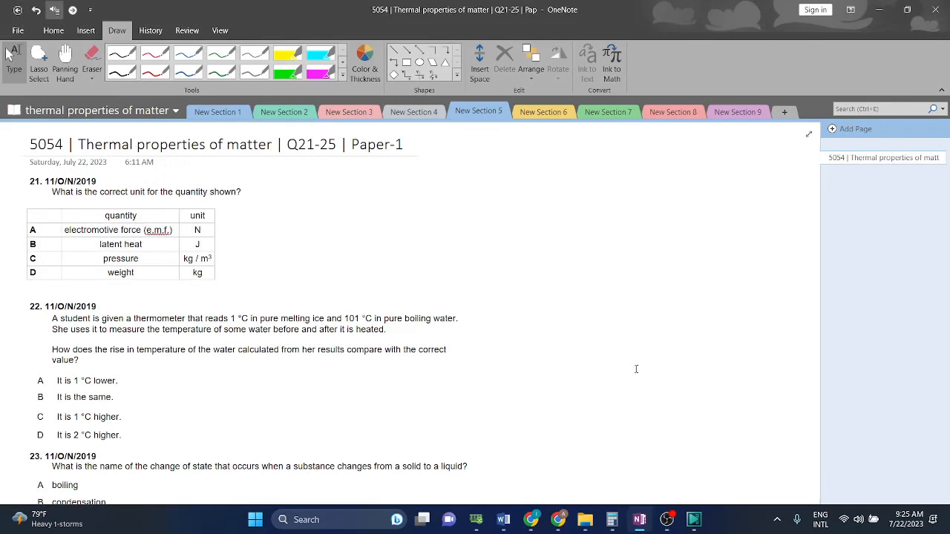
mouse_move(282, 135)
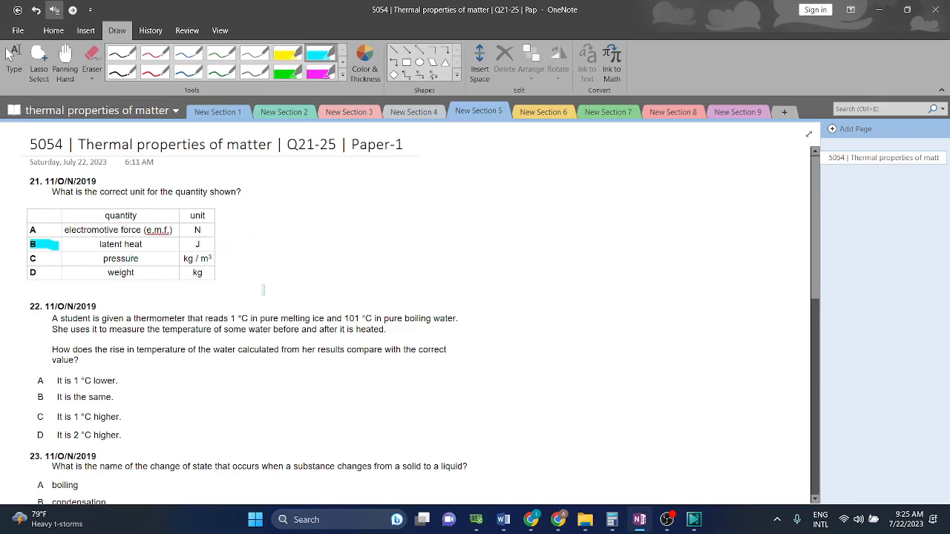
Scroll down to question 21's answer table to highlight option B in cyan
scroll(down, 3)
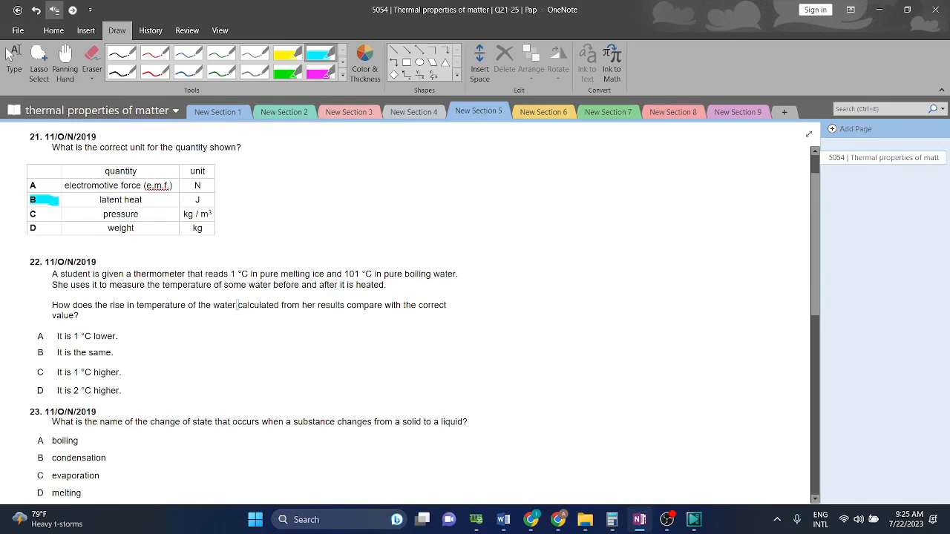
scroll(down, 3)
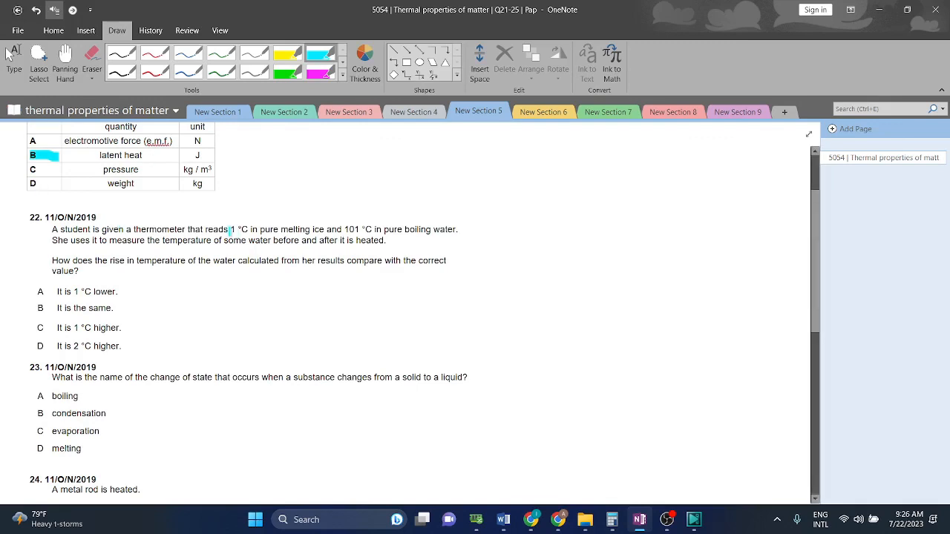
Highlight 1 °C and 101 °C, mark before/after in yellow, and start a '101' note
double_click(239, 229)
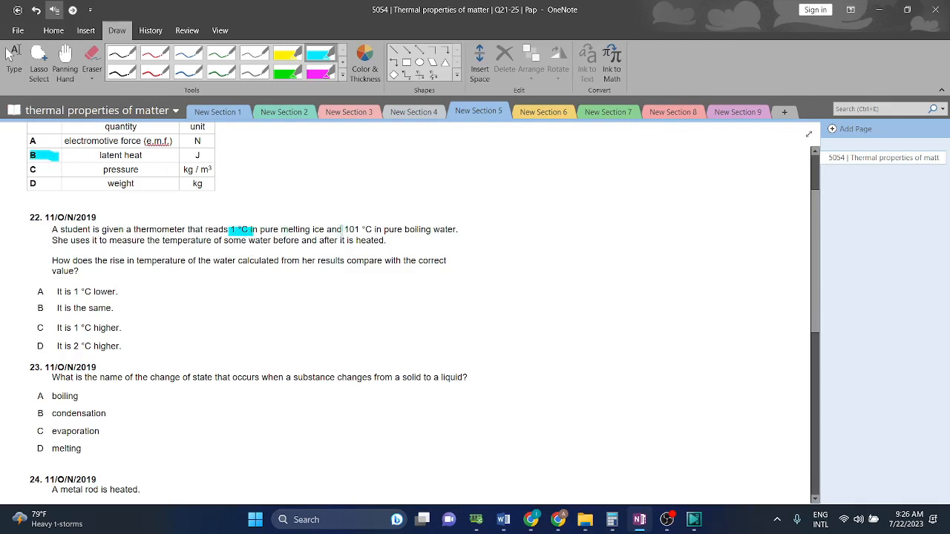
double_click(350, 229)
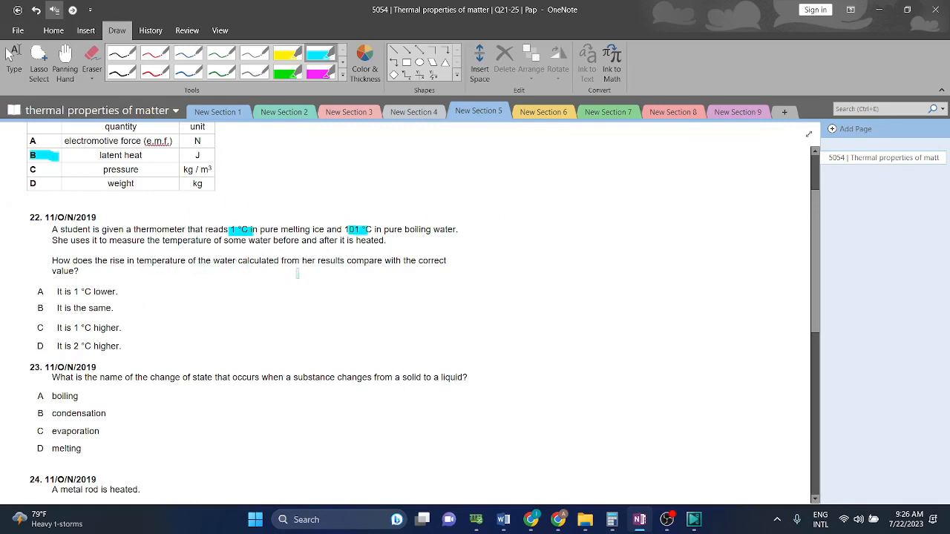
mouse_move(348, 275)
text(101)
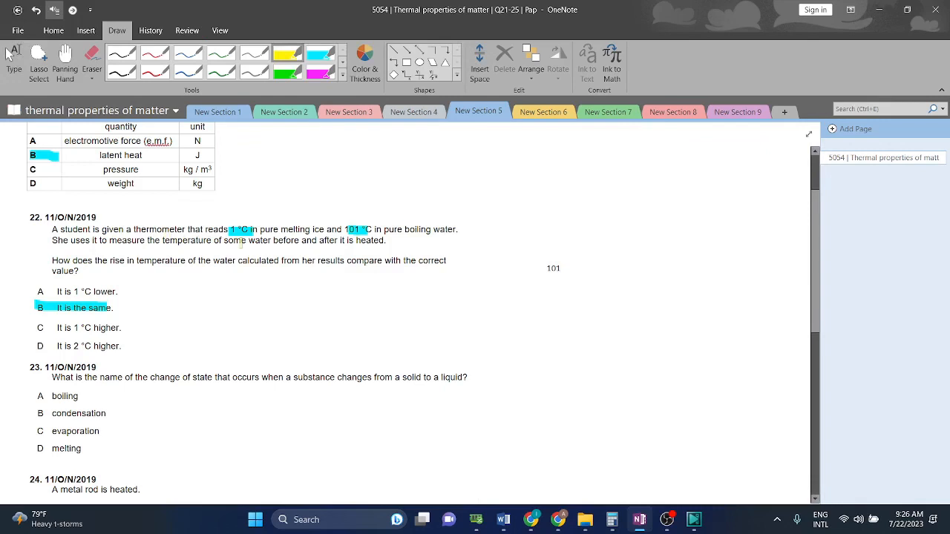
double_click(284, 241)
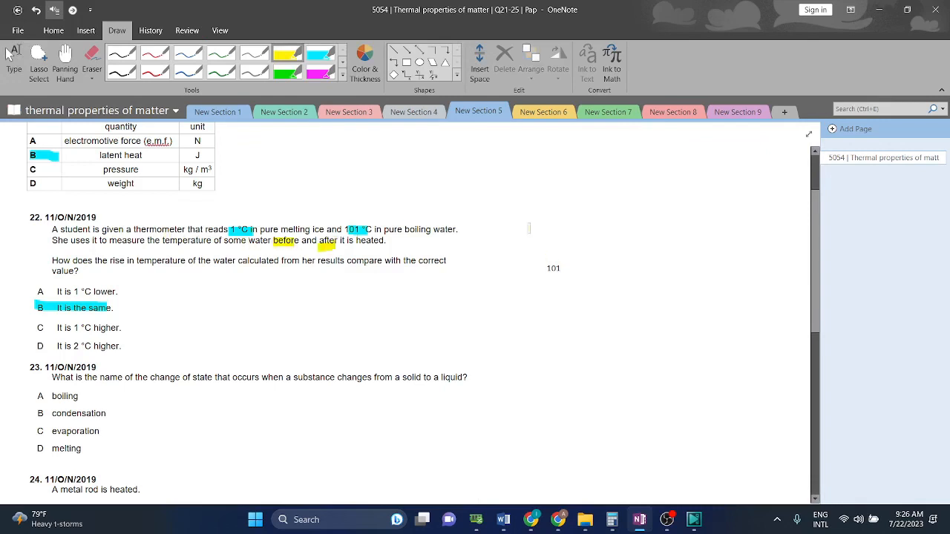
click(553, 268)
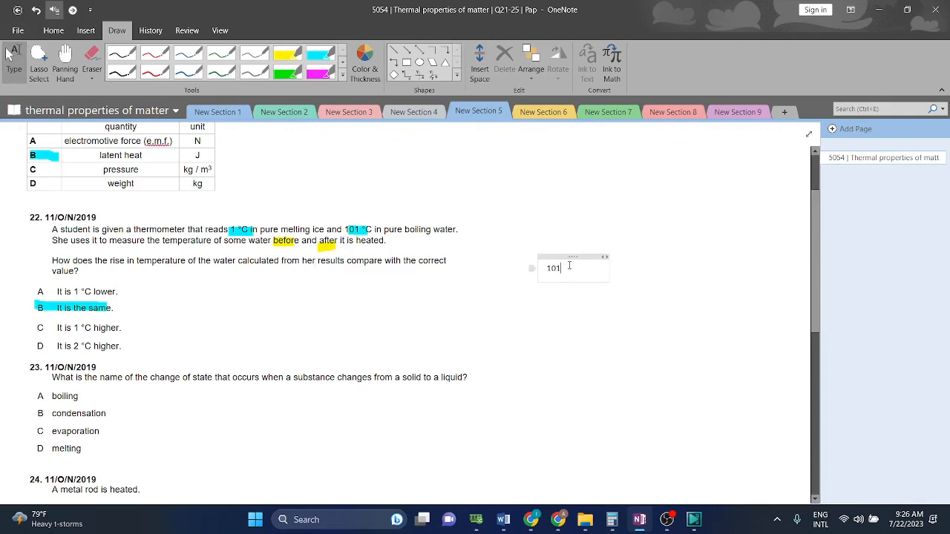
Delete the '101' note beside question 22 and scroll the page
text(-)
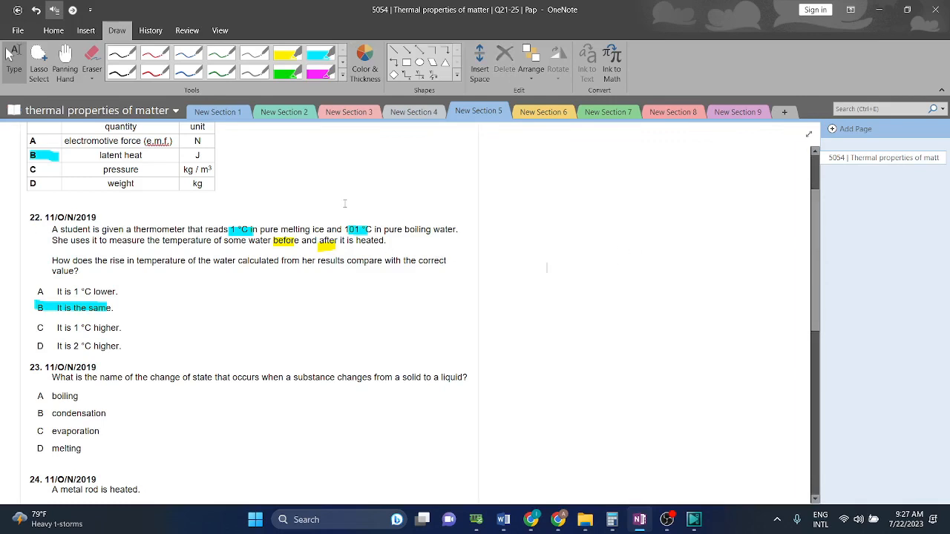
mouse_move(571, 247)
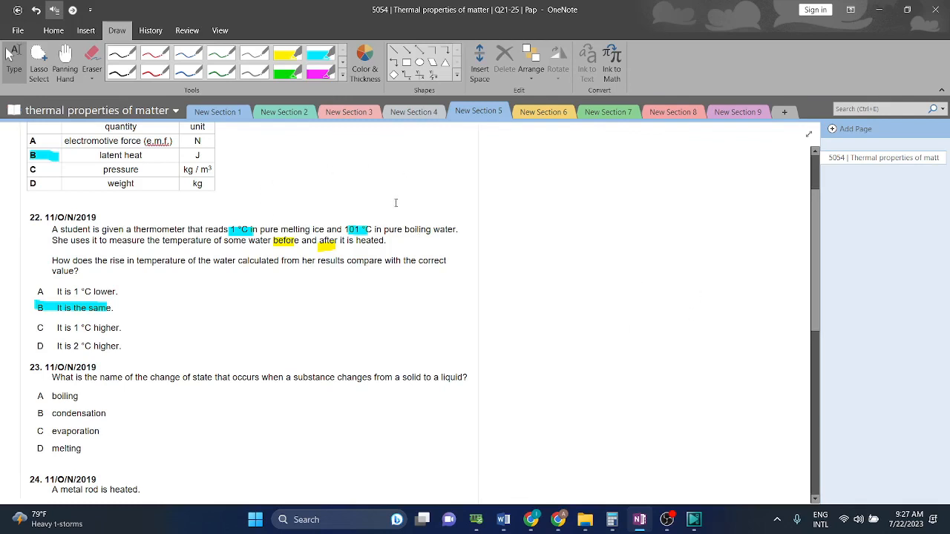
mouse_move(249, 207)
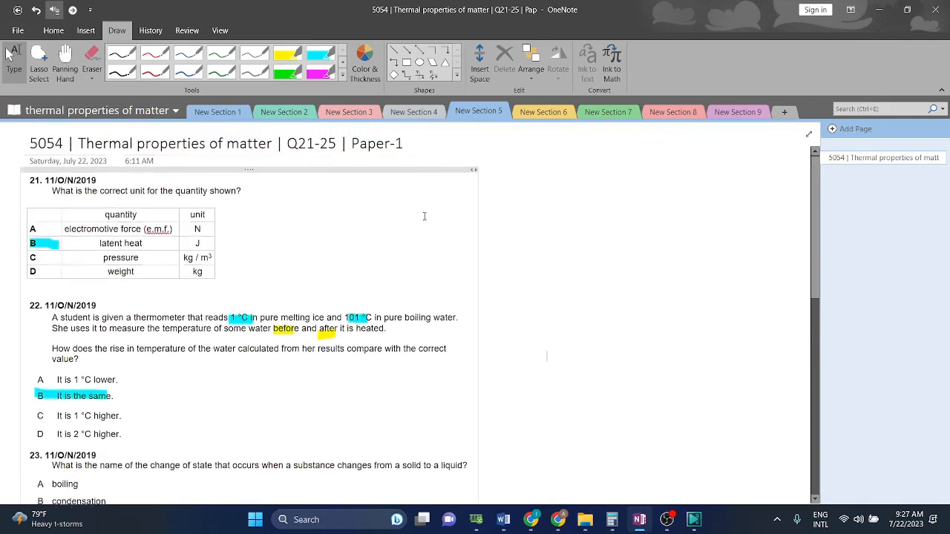
scroll(down, 3)
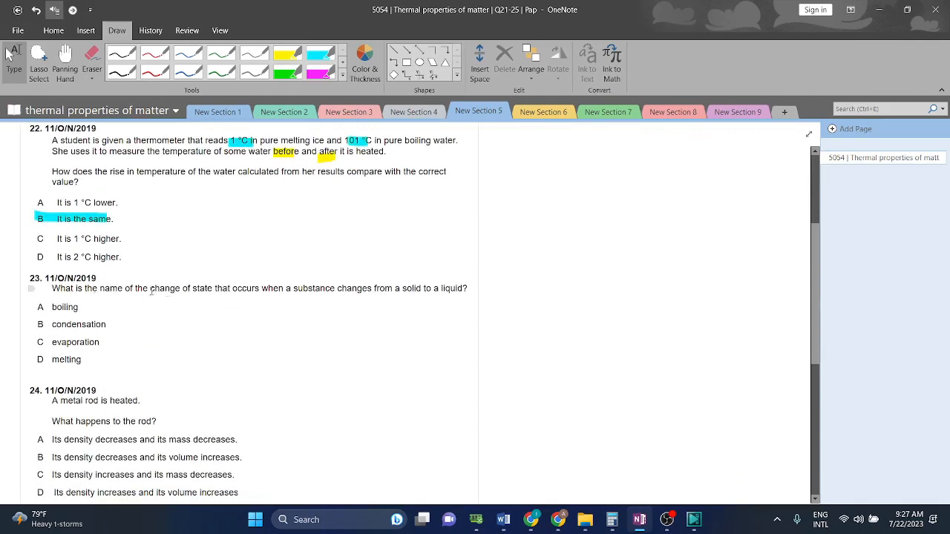
mouse_move(271, 290)
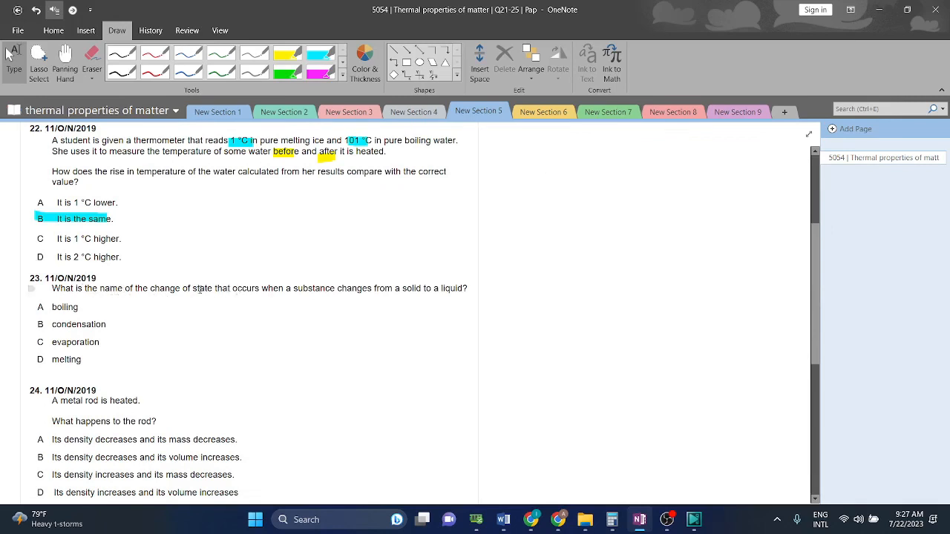
mouse_move(387, 288)
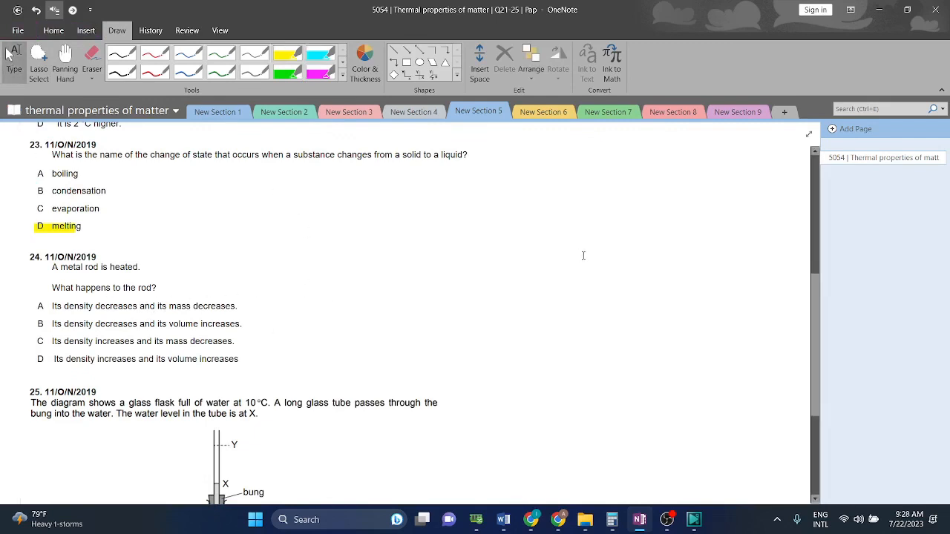
Type the note 'Density - mass/volume' beside question 24
text(Density)
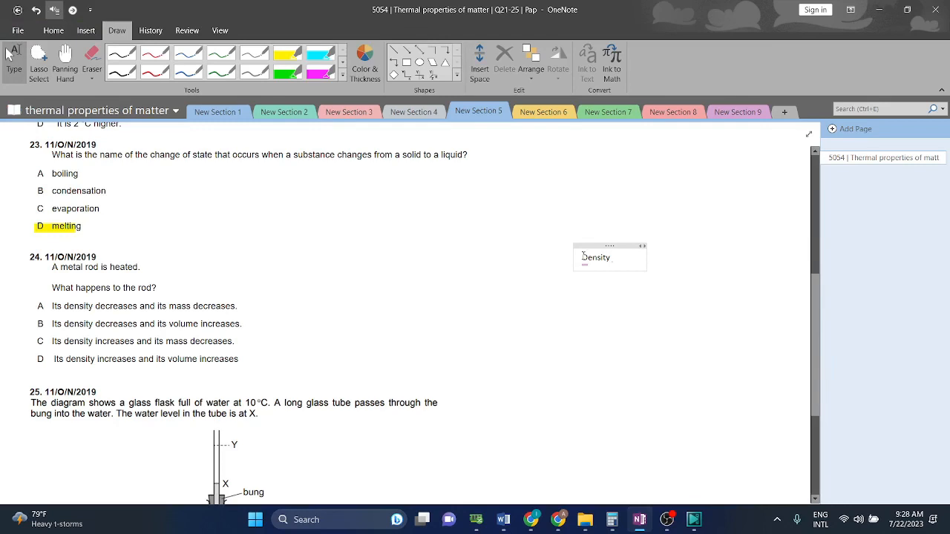
text(- mass/)
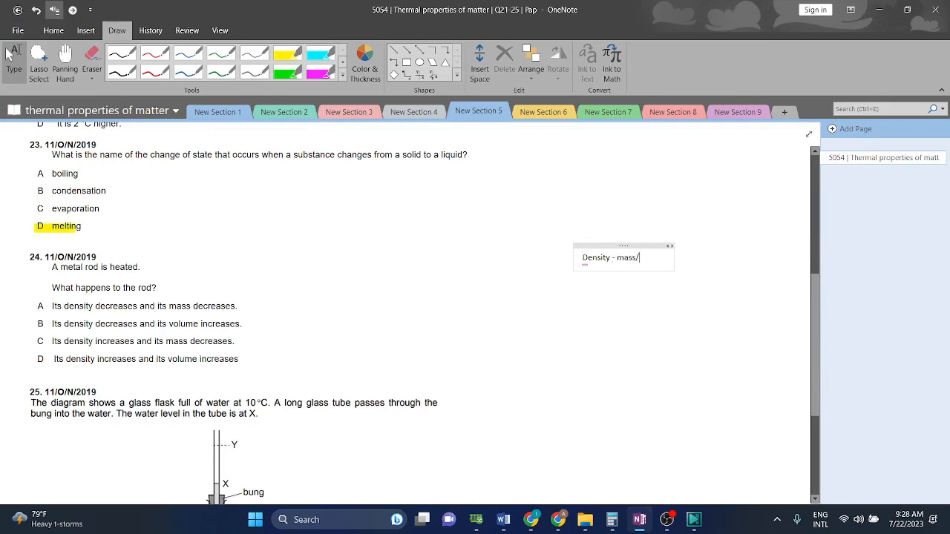
text(volume)
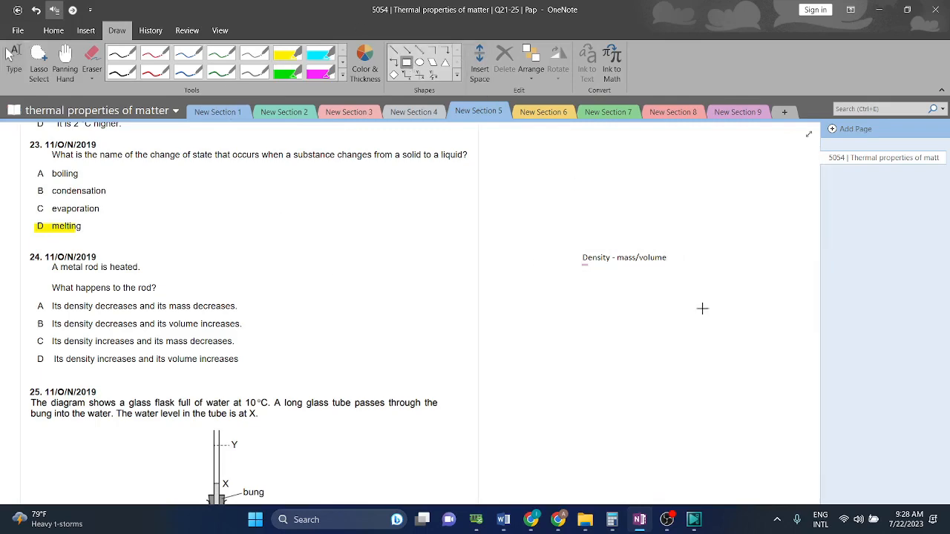
Highlight answer B and the word 'decreases' in options A and B in yellow
drag(572, 311, 810, 364)
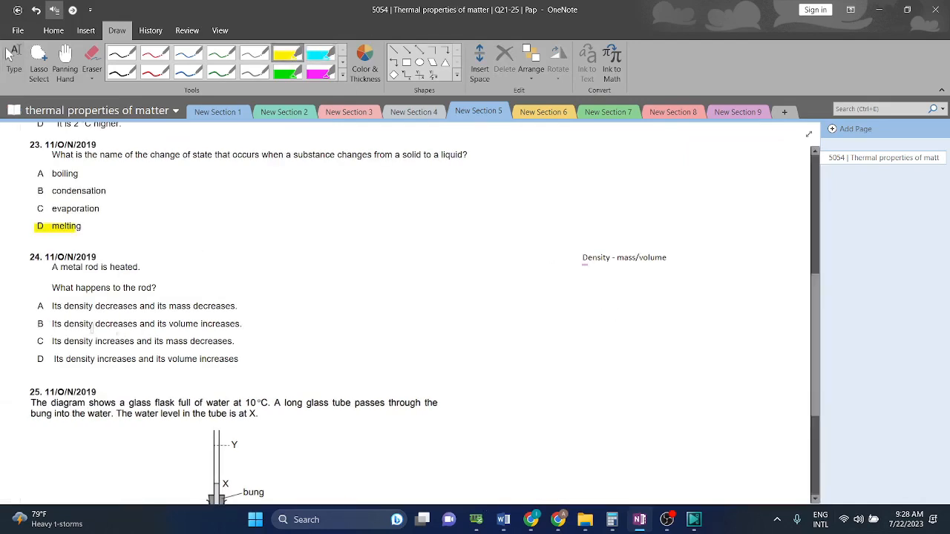
double_click(110, 324)
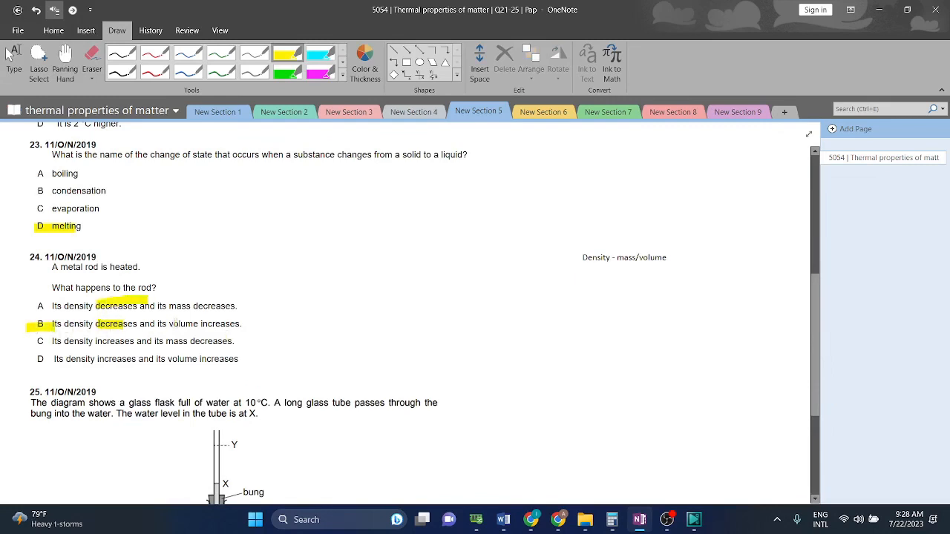
scroll(down, 3)
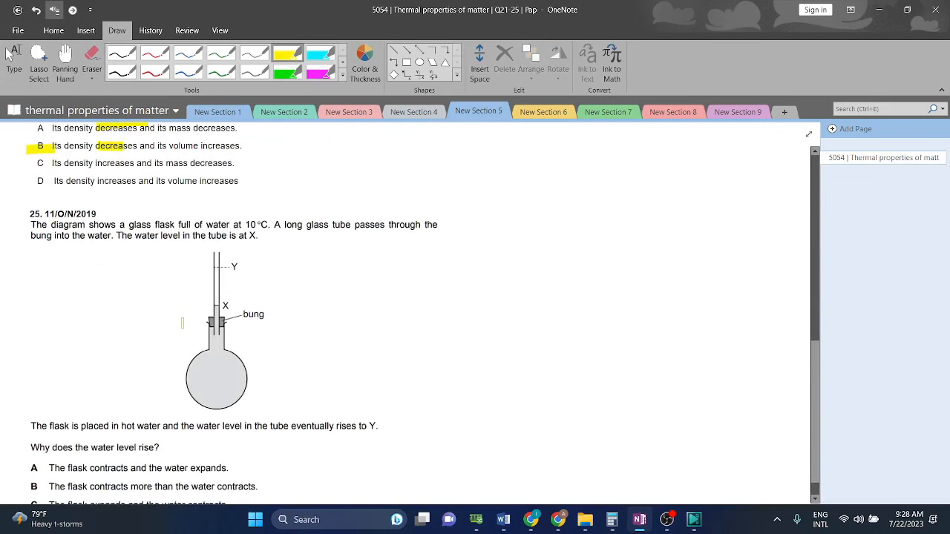
mouse_move(231, 223)
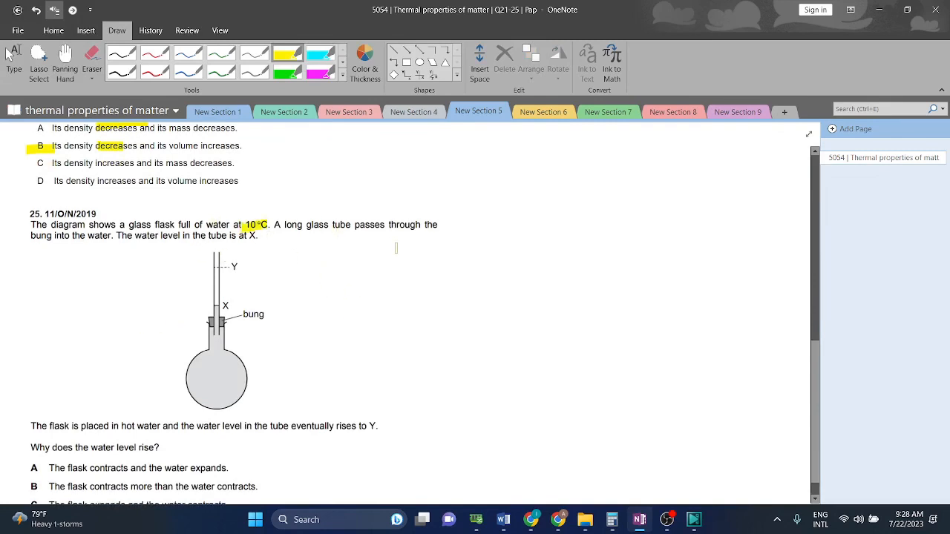
Scroll to question 25 and highlight the X label in its diagram in yellow
scroll(down, 3)
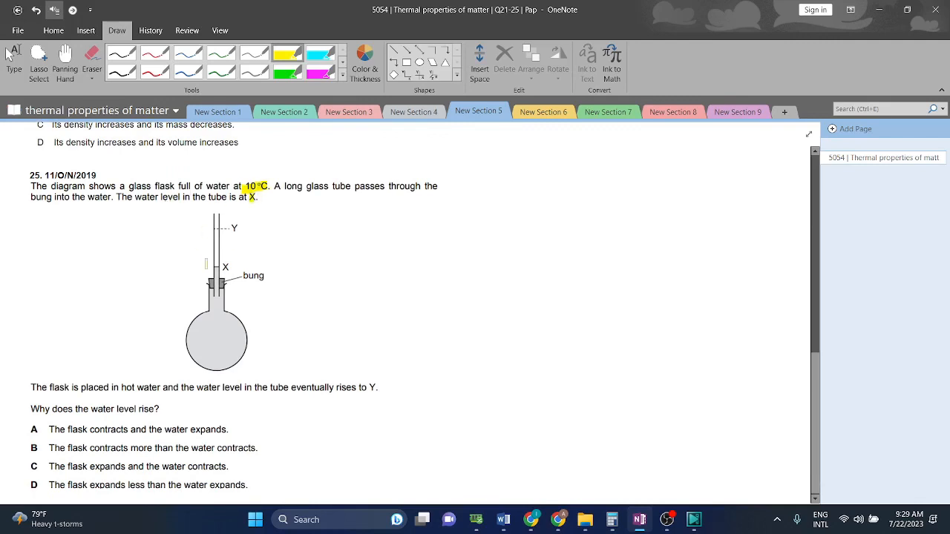
double_click(225, 266)
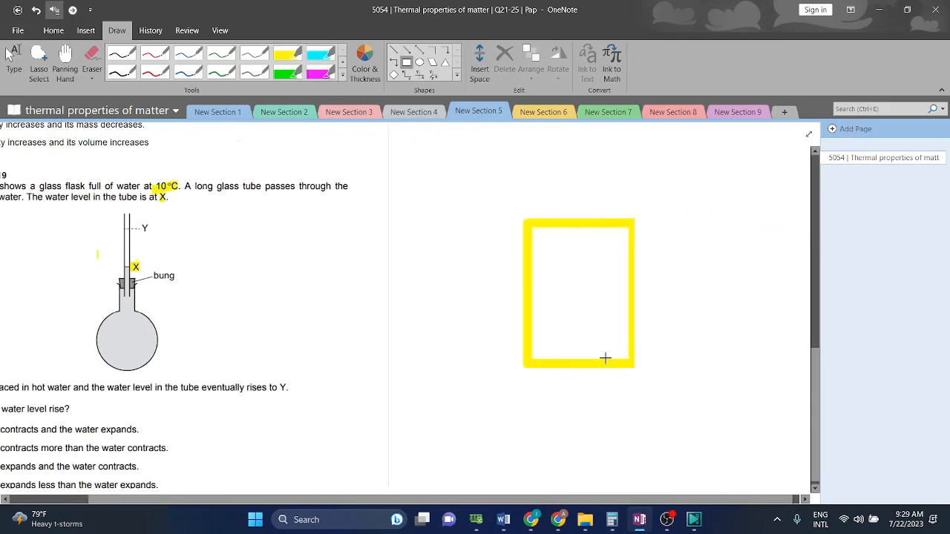
Remove the yellow rectangle and highlight option D in green as question 25's answer
drag(639, 219, 772, 301)
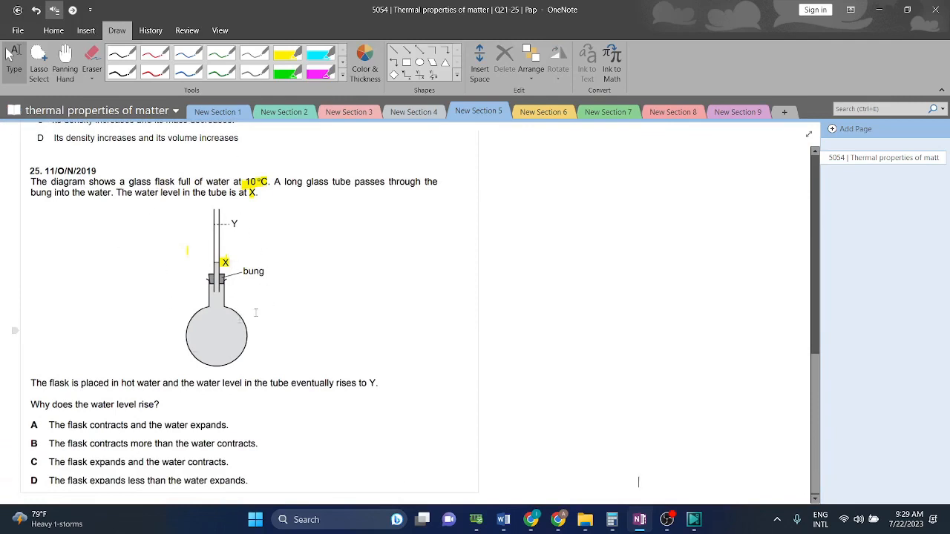
mouse_move(225, 339)
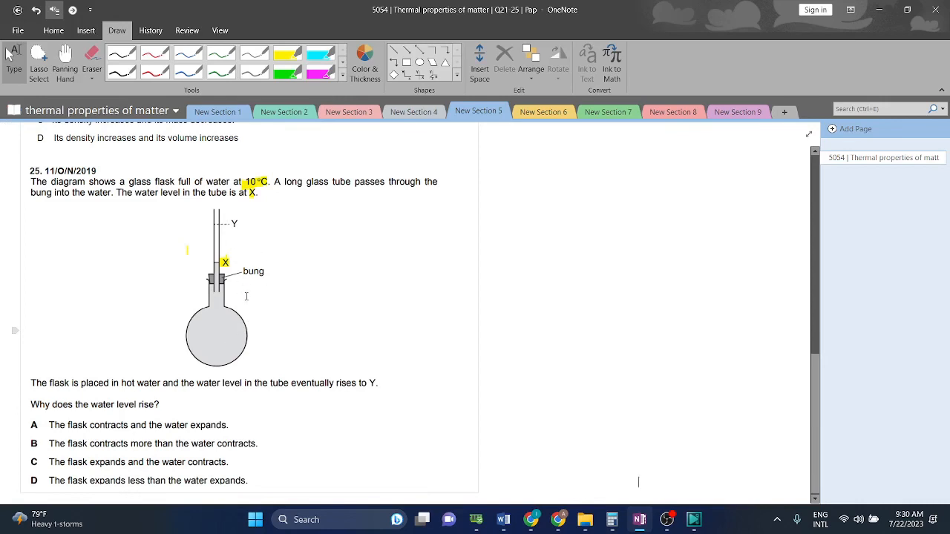
mouse_move(213, 317)
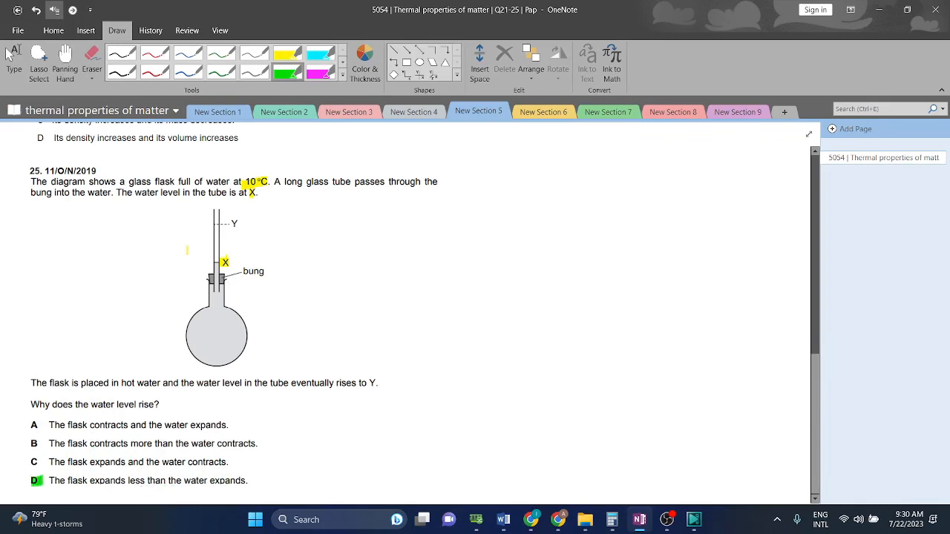
drag(46, 480, 141, 480)
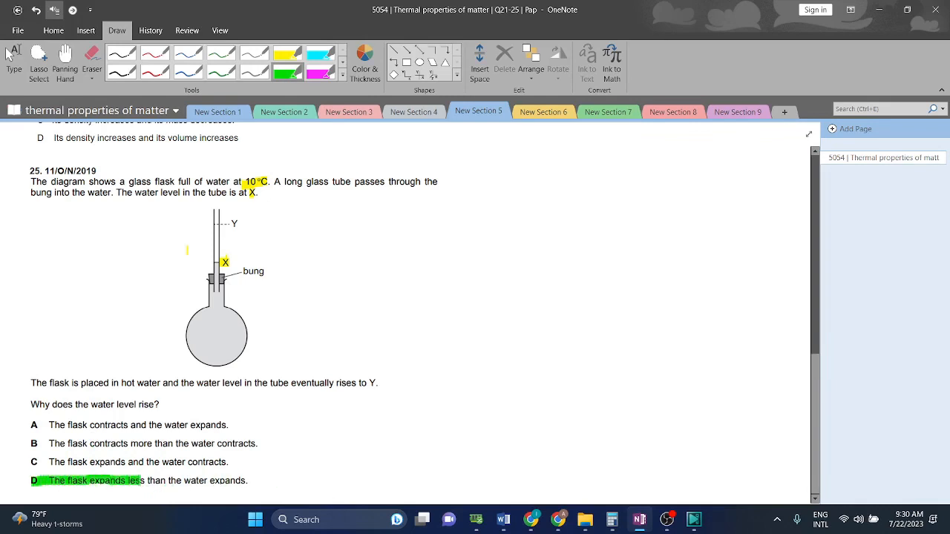